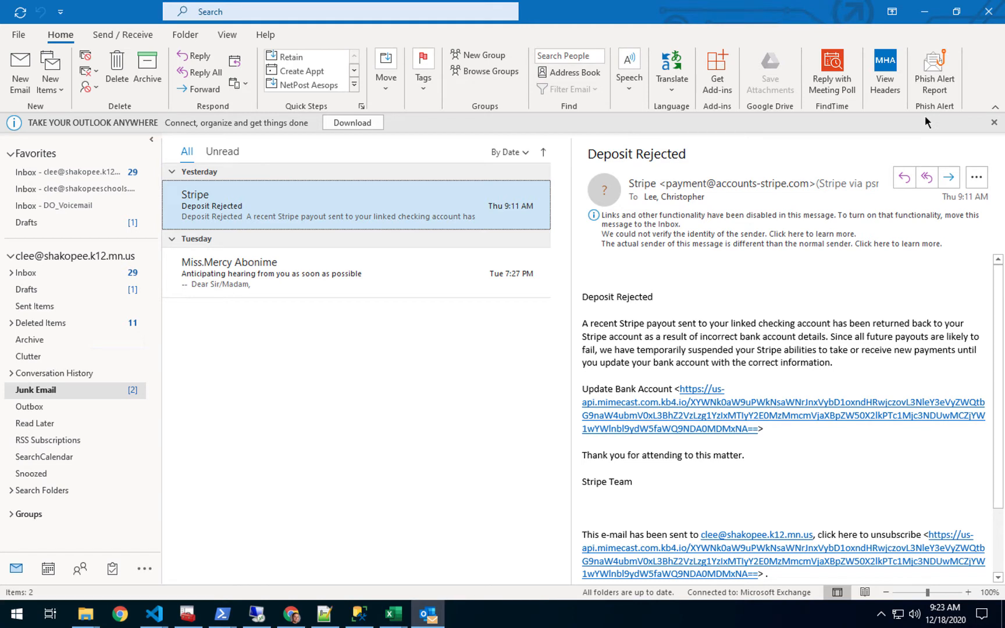
{"action": "mouse_move", "coordinate": [532, 191]}
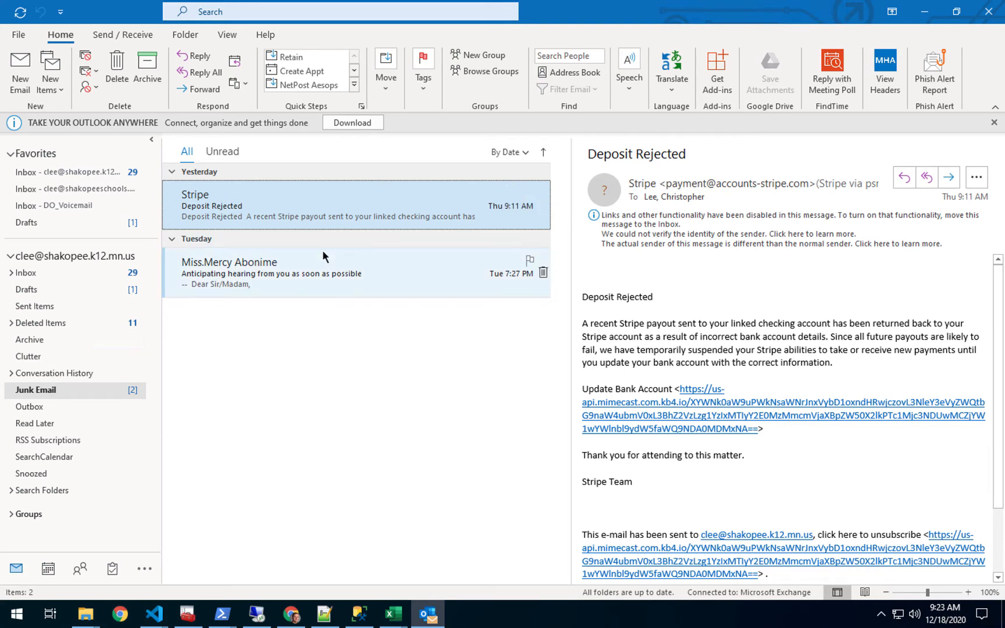
Step: Show the 'Anticipating hearing from you as soon as possible' junk message in the reading pane
{"action": "left_click", "coordinate": [288, 272]}
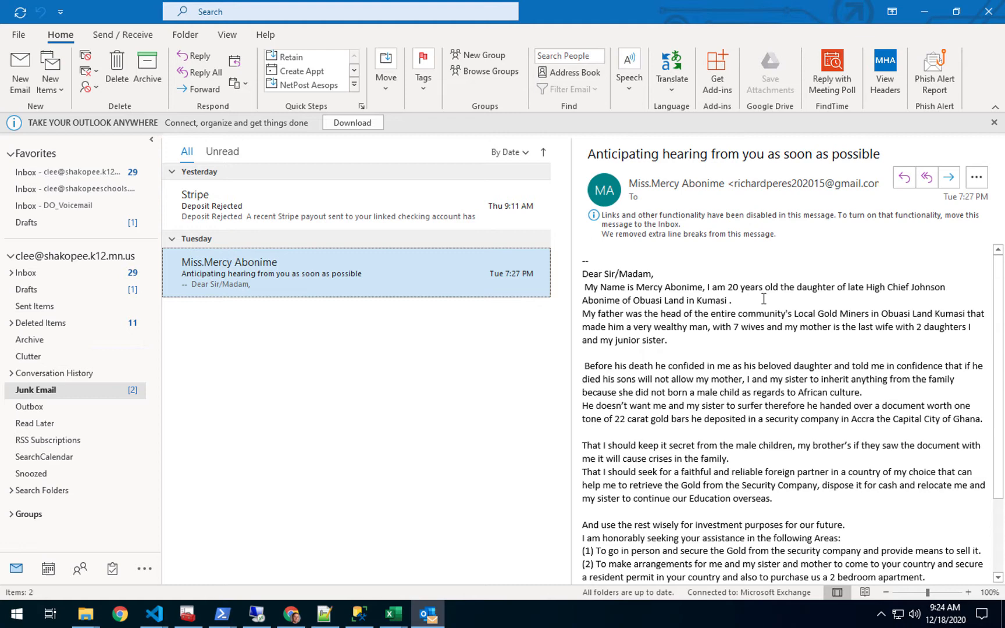
{"action": "mouse_move", "coordinate": [935, 101]}
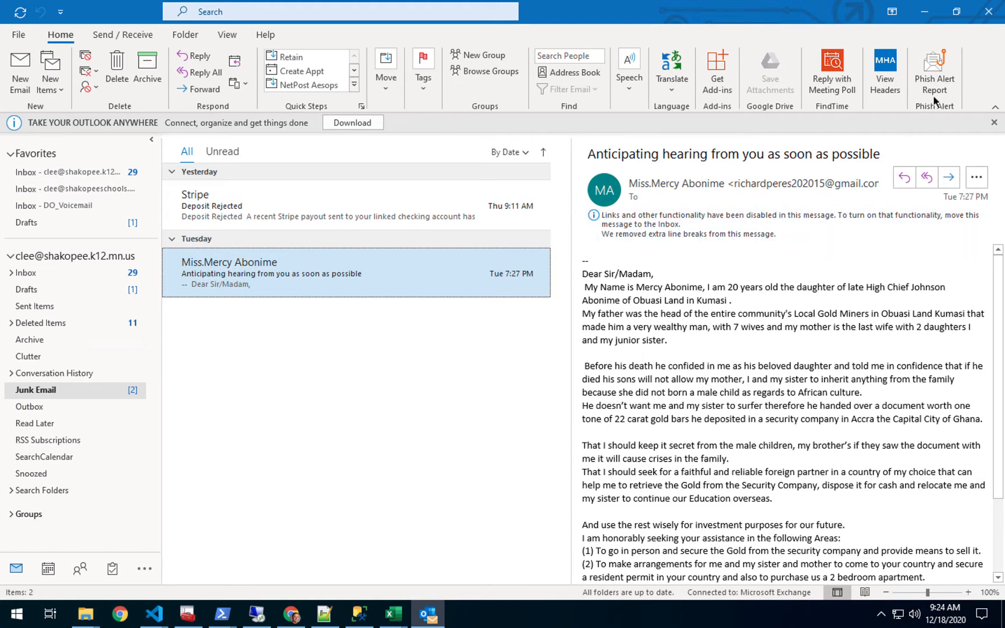
Step: Submit the inheritance-gold appeal through Phish Alert Report and clear the thank-you confirmation
{"action": "left_click", "coordinate": [934, 70]}
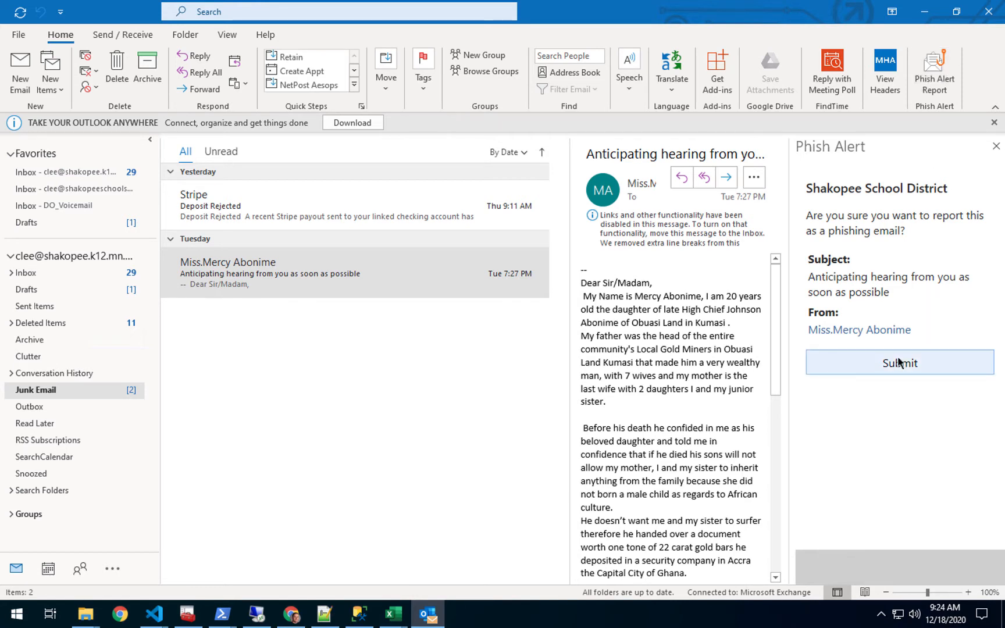
{"action": "left_click", "coordinate": [898, 362]}
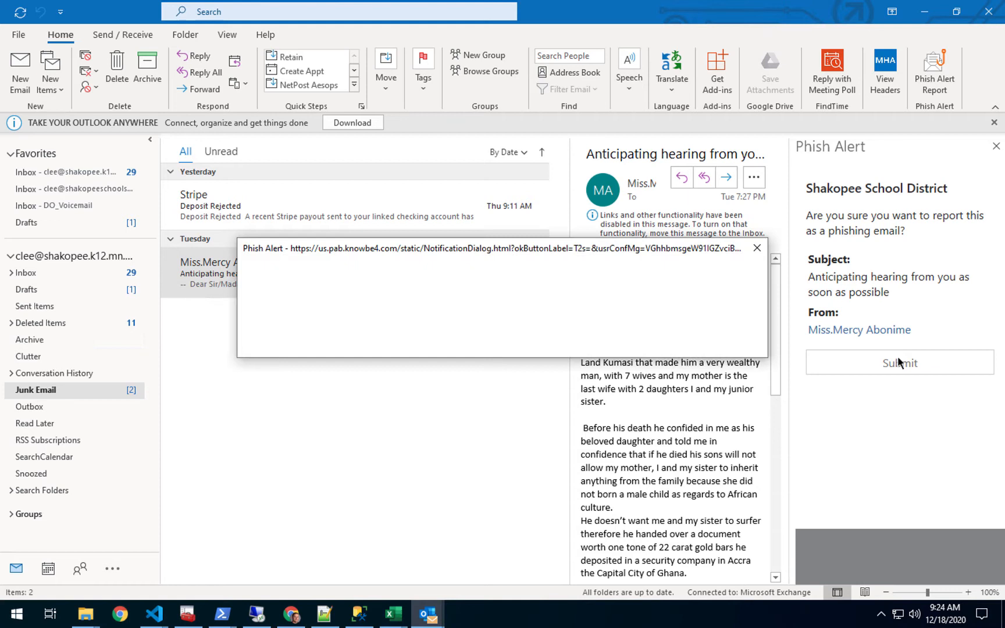
{"action": "left_click", "coordinate": [897, 362]}
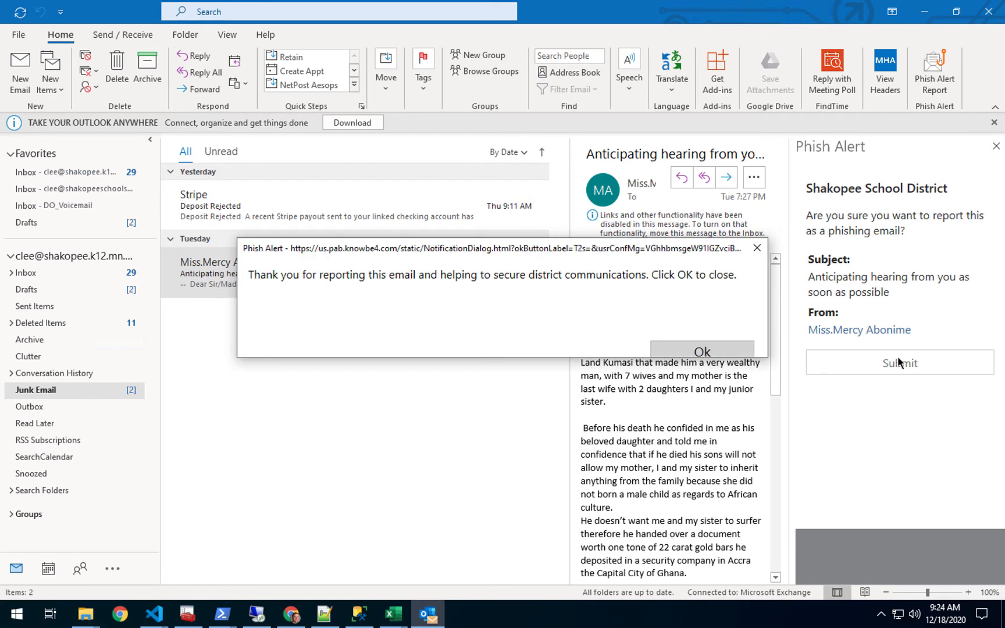
{"action": "left_click", "coordinate": [701, 352]}
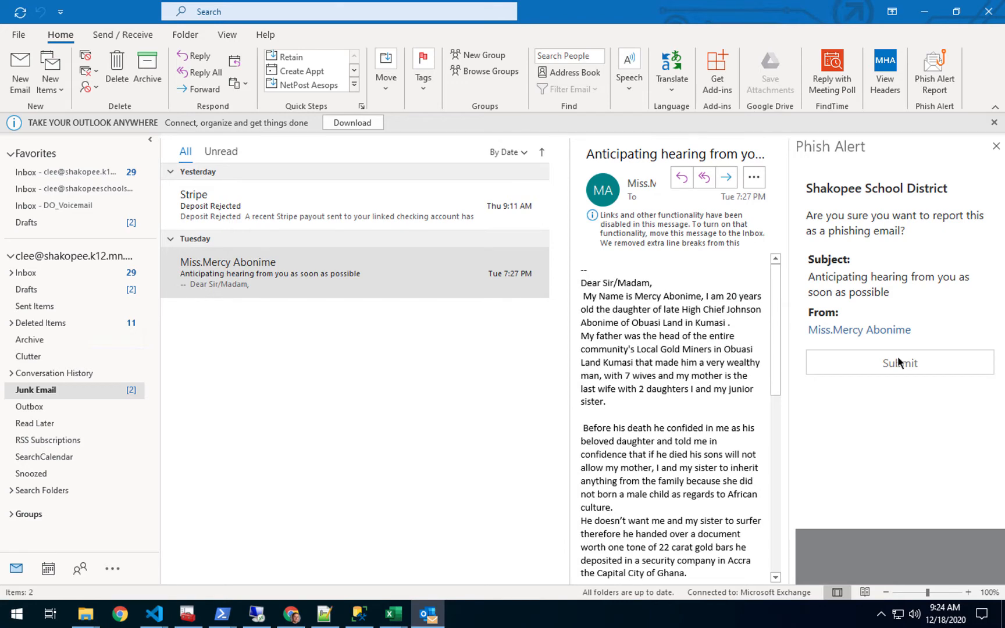
{"action": "left_click", "coordinate": [899, 363]}
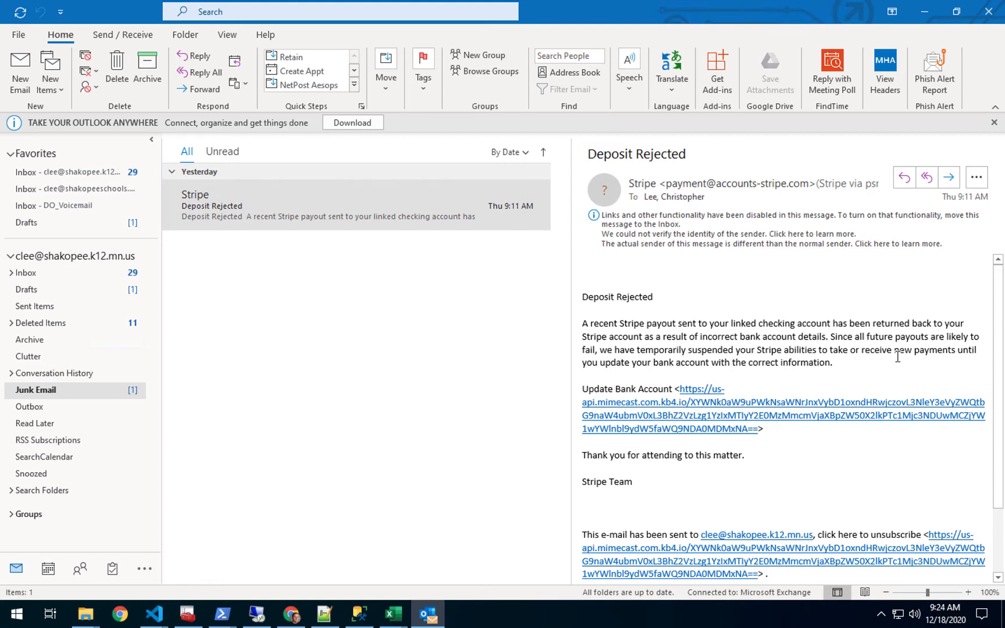
{"action": "mouse_move", "coordinate": [433, 247]}
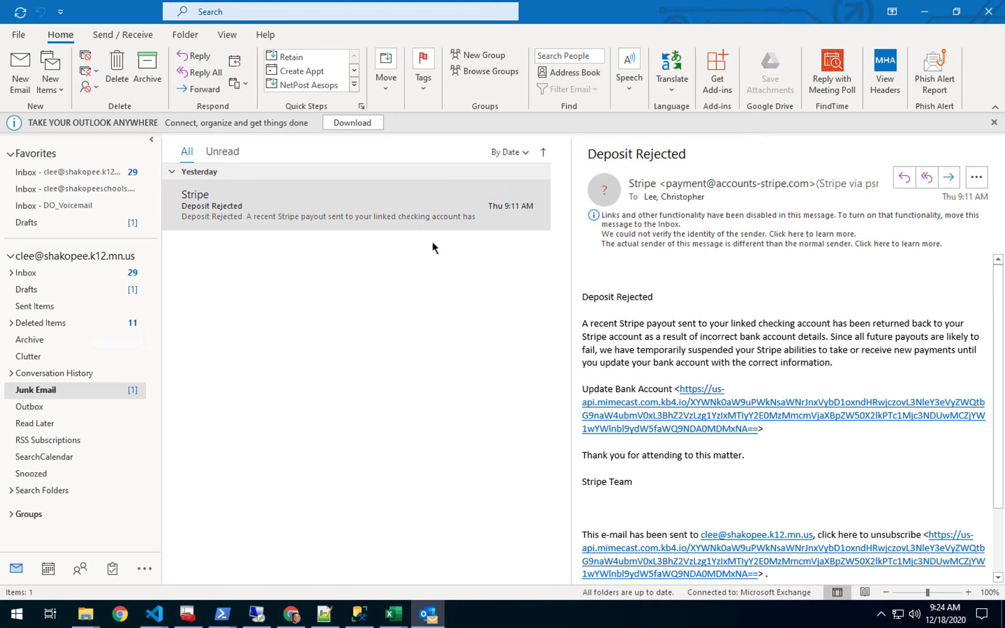
{"action": "mouse_move", "coordinate": [356, 228]}
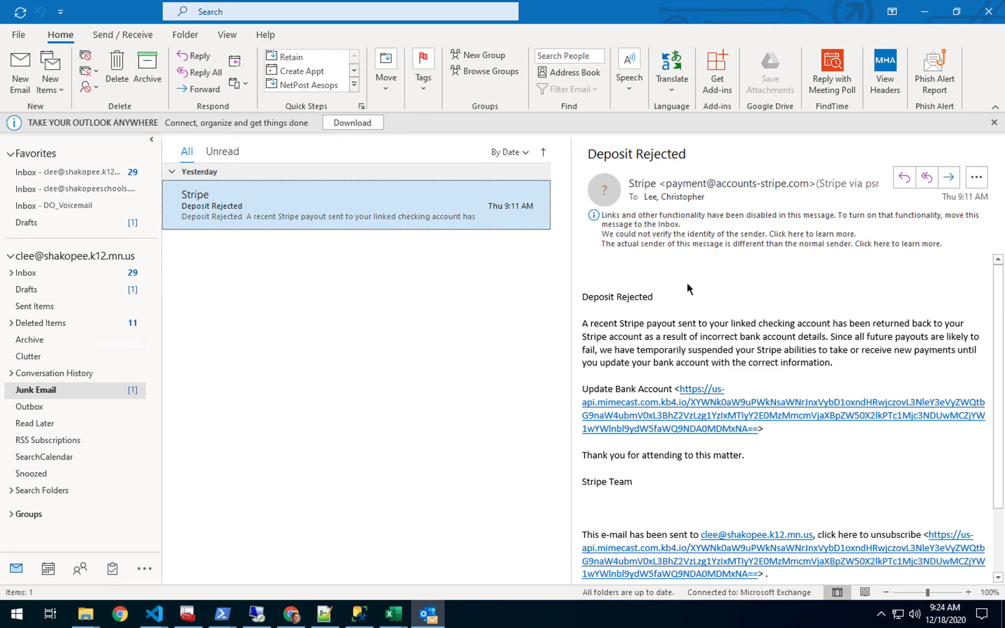
{"action": "mouse_move", "coordinate": [934, 72]}
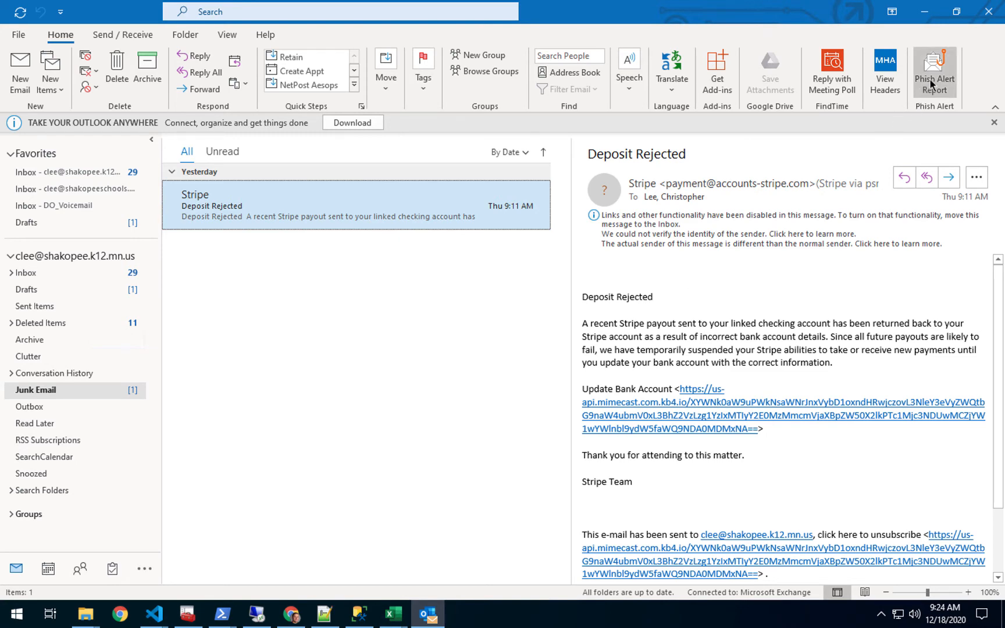
Step: Submit the Stripe 'Deposit Rejected' notice through Phish Alert and clear the 'correctly identified' dialog
{"action": "left_click", "coordinate": [933, 70]}
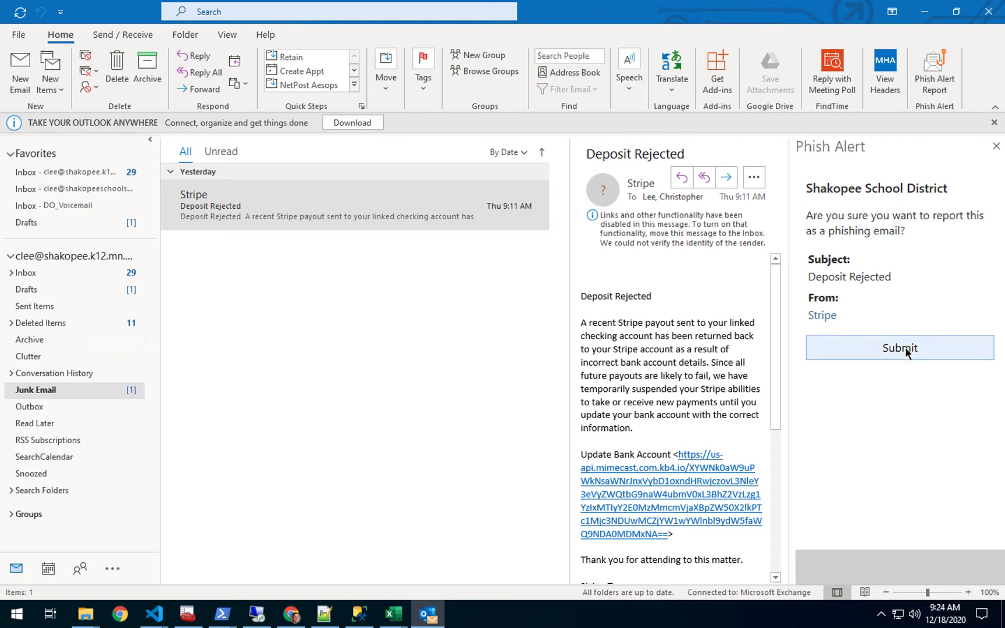
{"action": "left_click", "coordinate": [898, 347]}
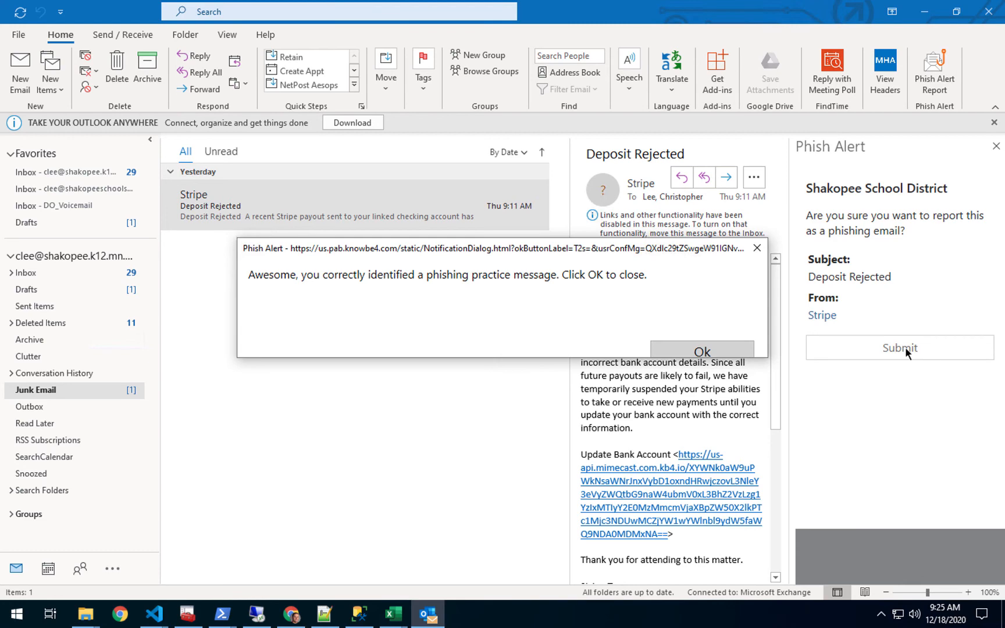
{"action": "left_click", "coordinate": [701, 351]}
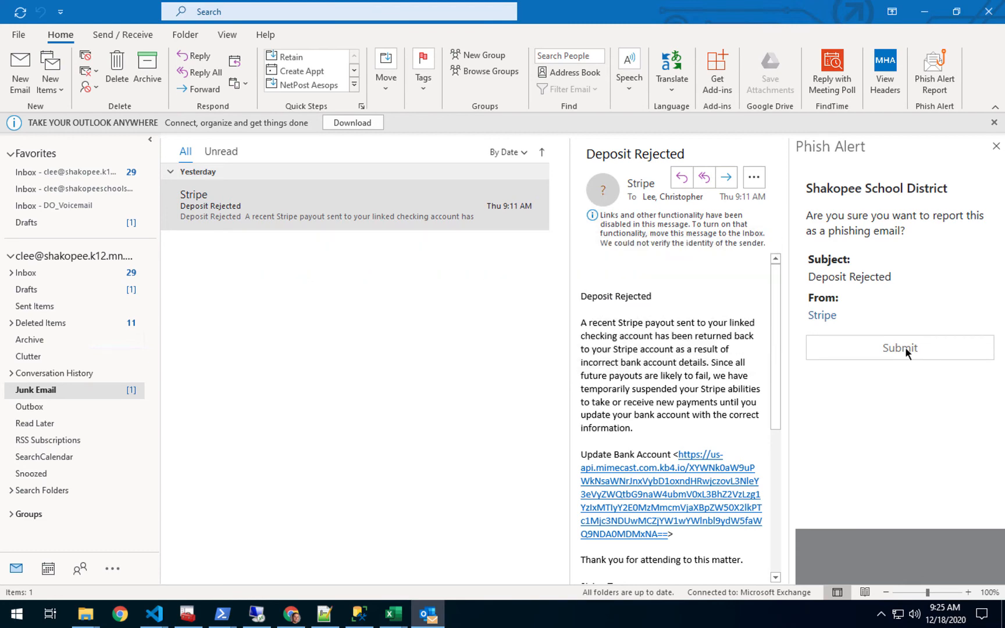